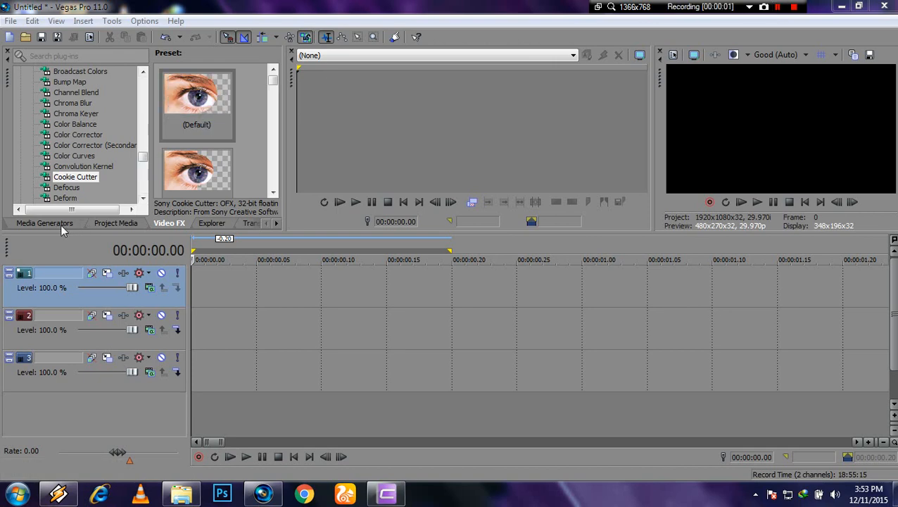
Stack the cherry-blossom image on track 2 above the city image and choose Cookie Cutter in Video FX
{"action": "left_click", "coordinate": [115, 223]}
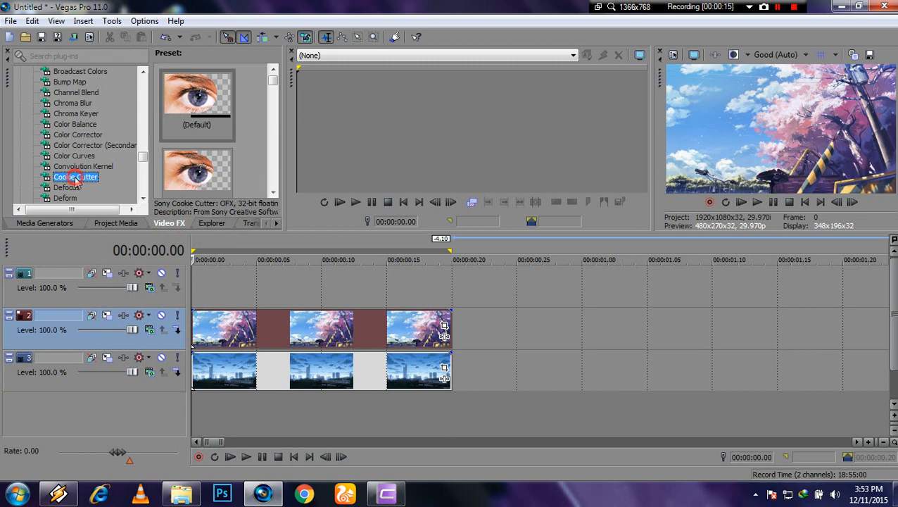
Apply Cookie Cutter as a cut-away triangle, size 0.50, centred at 1.000, 0.000
{"action": "double_click", "coordinate": [76, 177]}
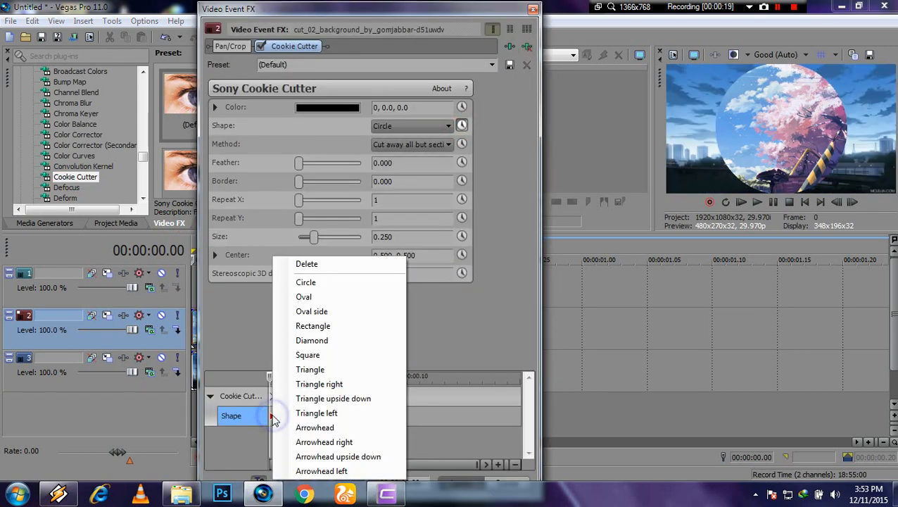
{"action": "left_click", "coordinate": [309, 369]}
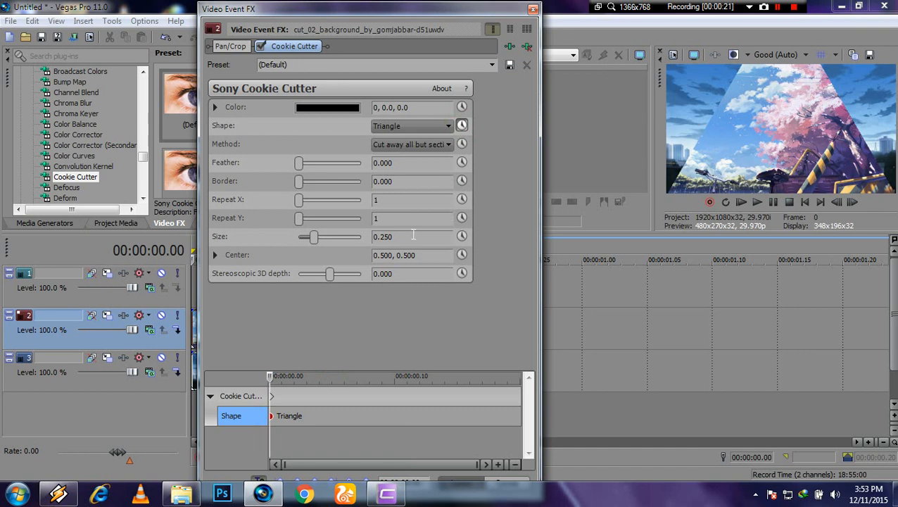
{"action": "type", "text": "0.50"}
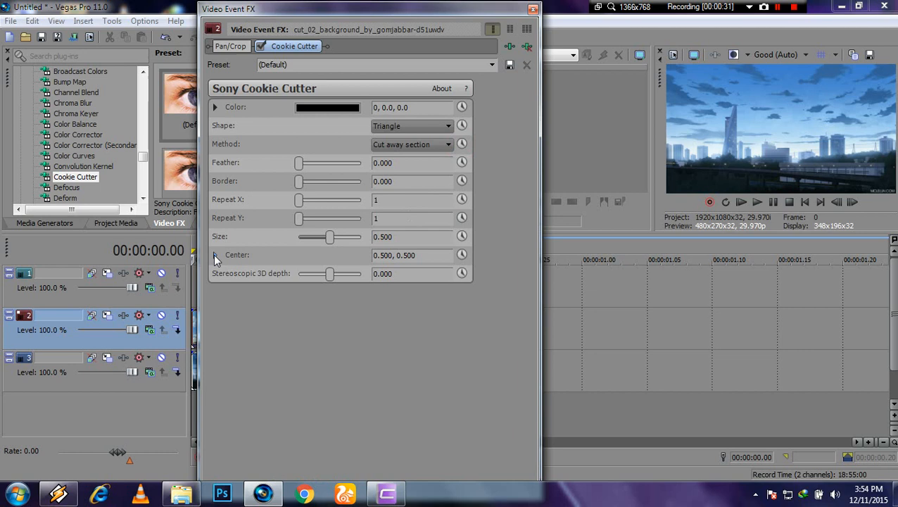
{"action": "left_click", "coordinate": [215, 255]}
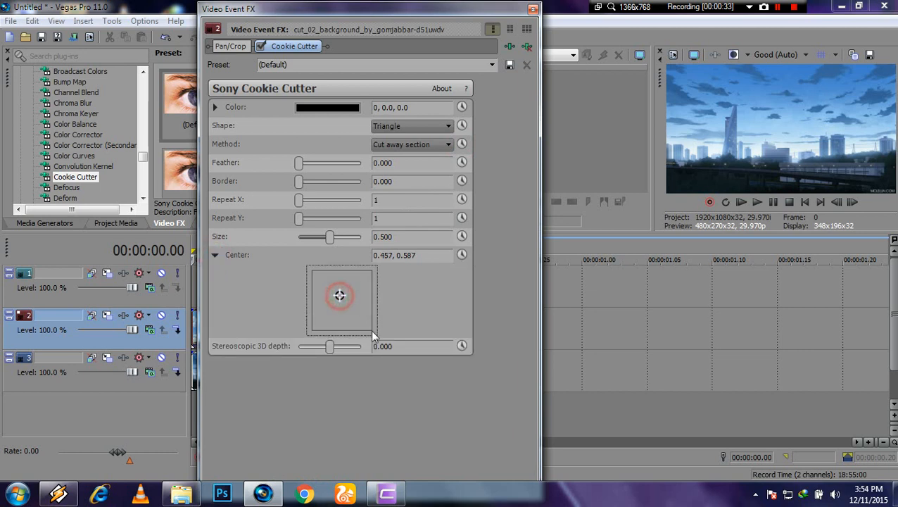
{"action": "left_click_drag", "start_coordinate": [339, 295], "coordinate": [373, 331]}
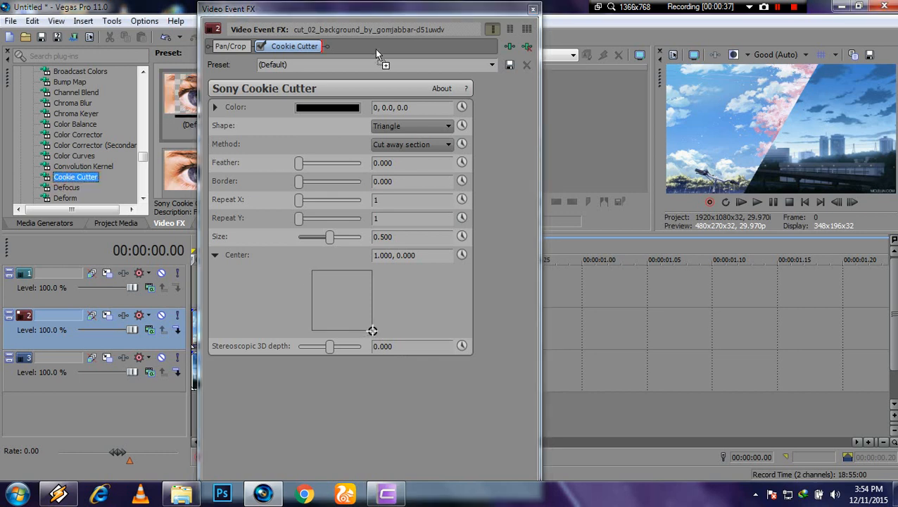
Add a second Cookie Cutter as a cut-away upside-down triangle sized 0.500
{"action": "left_click", "coordinate": [447, 125]}
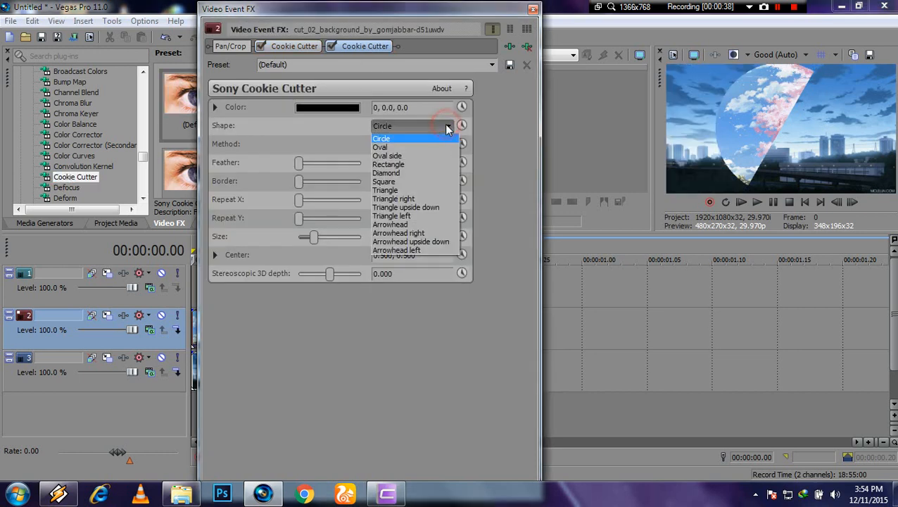
{"action": "left_click", "coordinate": [406, 207]}
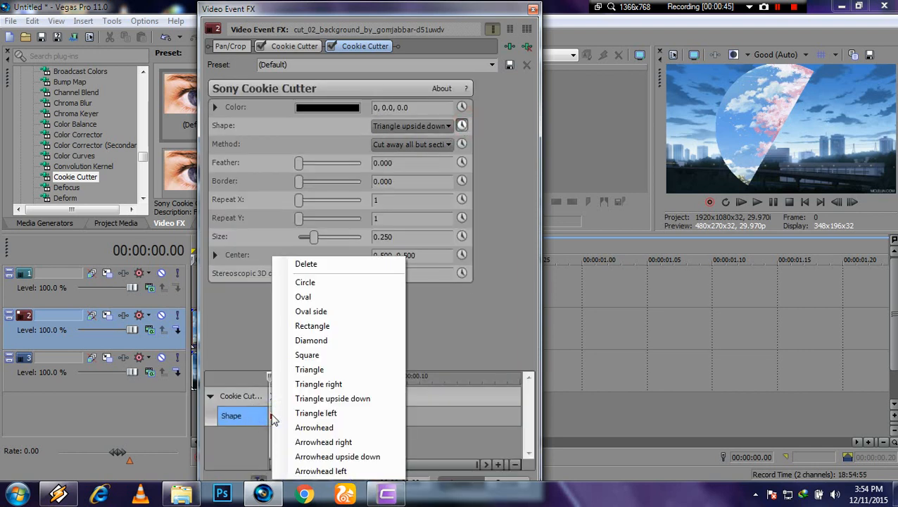
{"action": "left_click", "coordinate": [332, 397]}
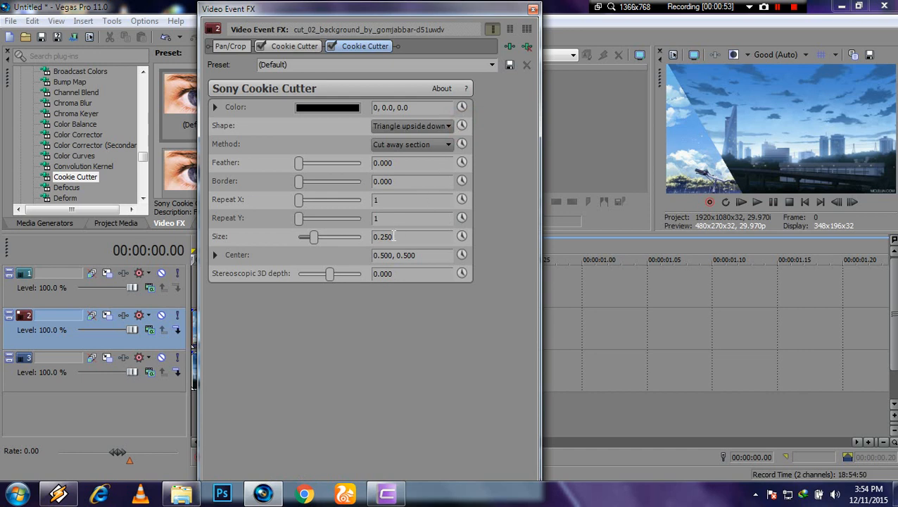
{"action": "type", "text": "0.500"}
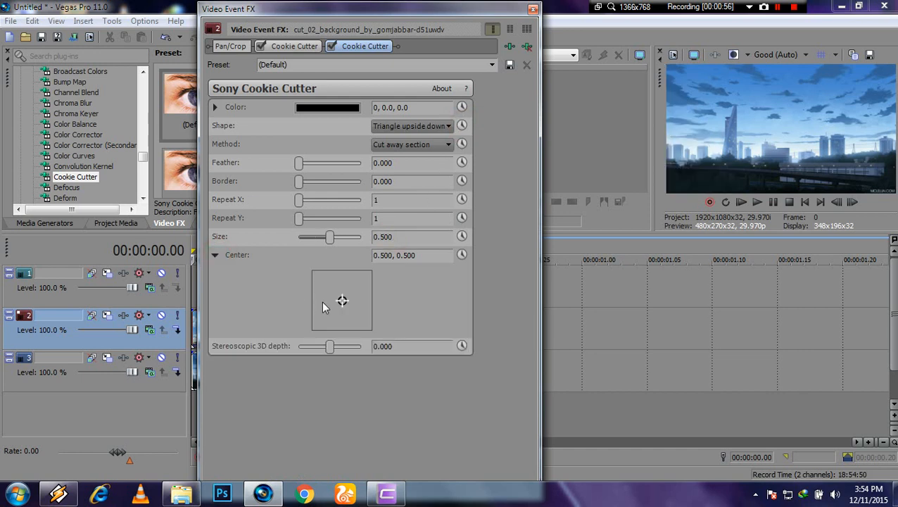
Centre the upside-down triangle at 0.000, 1.000 and keyframe its size to shrink to 0.284 by frame 20
{"action": "left_click_drag", "start_coordinate": [342, 300], "coordinate": [311, 271]}
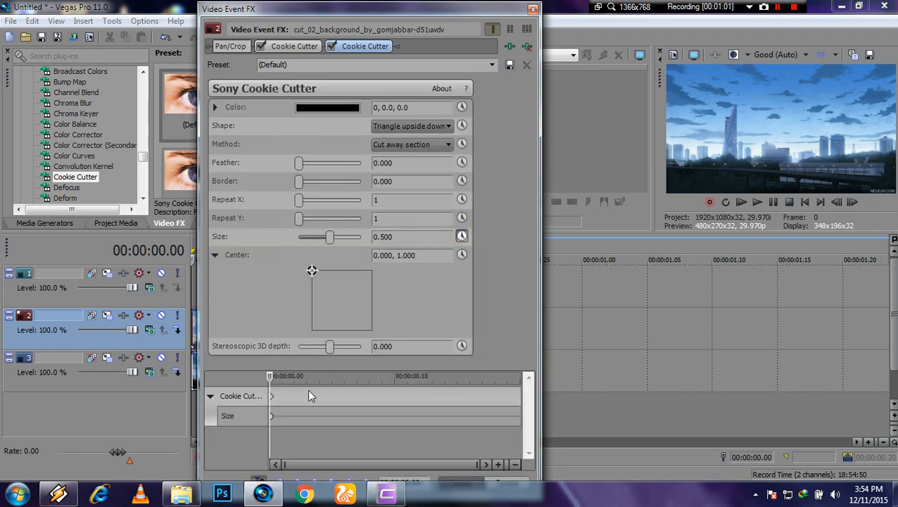
{"action": "mouse_move", "coordinate": [366, 400]}
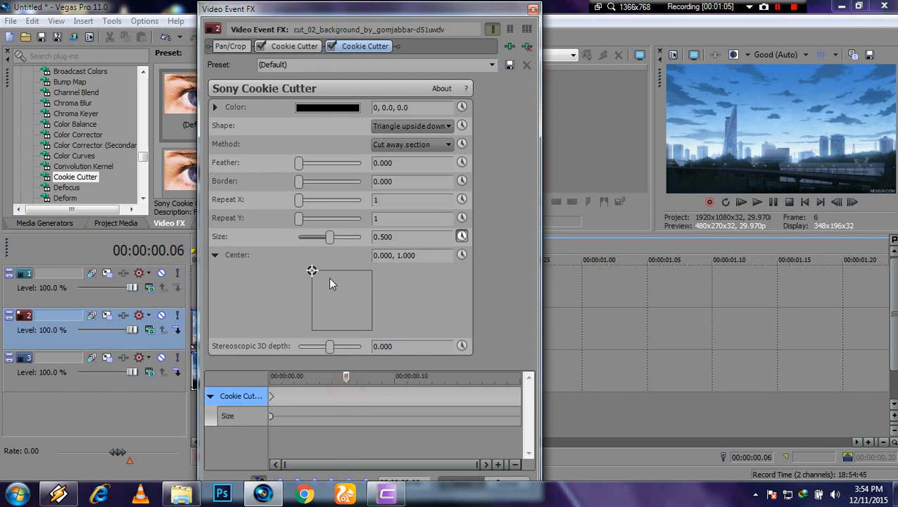
{"action": "left_click_drag", "start_coordinate": [330, 237], "coordinate": [324, 236]}
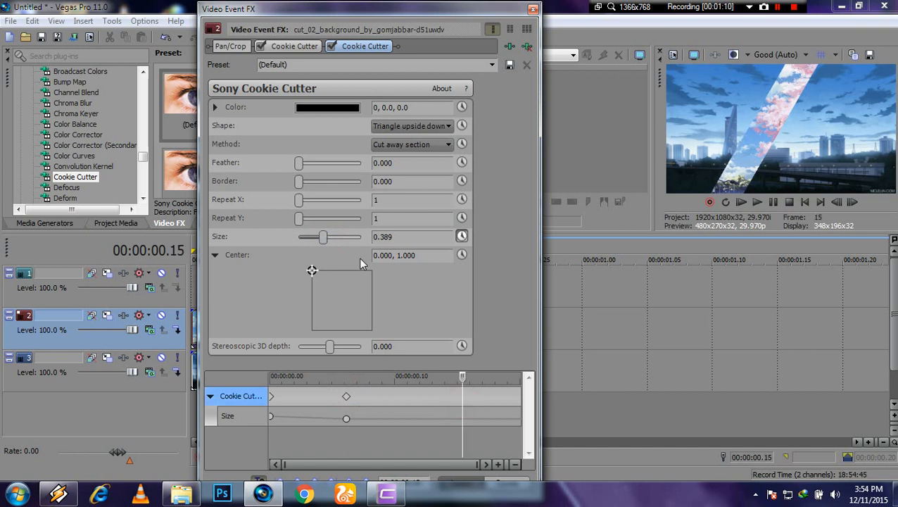
{"action": "left_click_drag", "start_coordinate": [323, 237], "coordinate": [319, 236]}
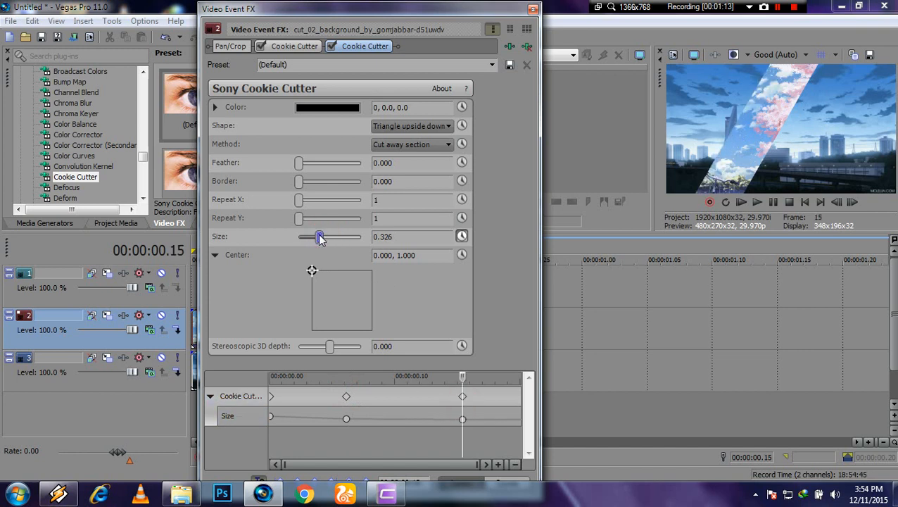
{"action": "left_click_drag", "start_coordinate": [320, 236], "coordinate": [316, 237]}
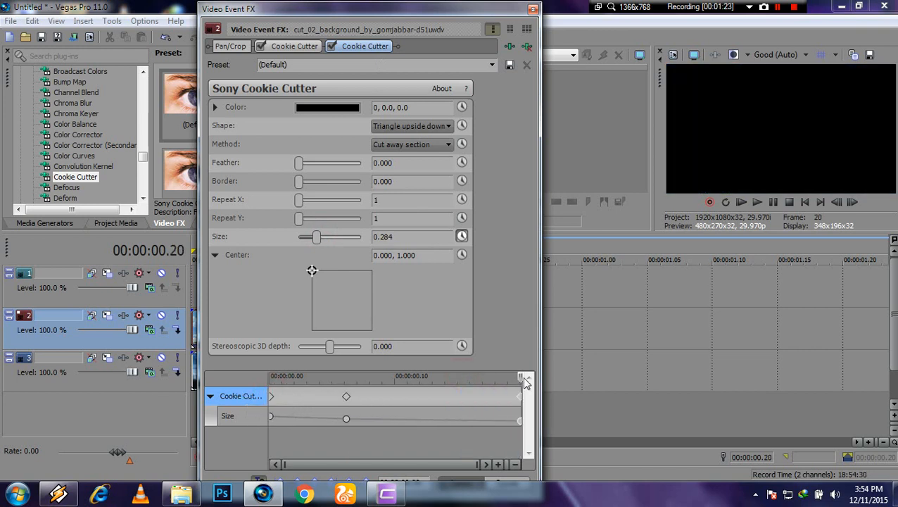
Keyframe the first Cookie Cutter triangle's size at the same frames as the second mask
{"action": "left_click", "coordinate": [519, 377]}
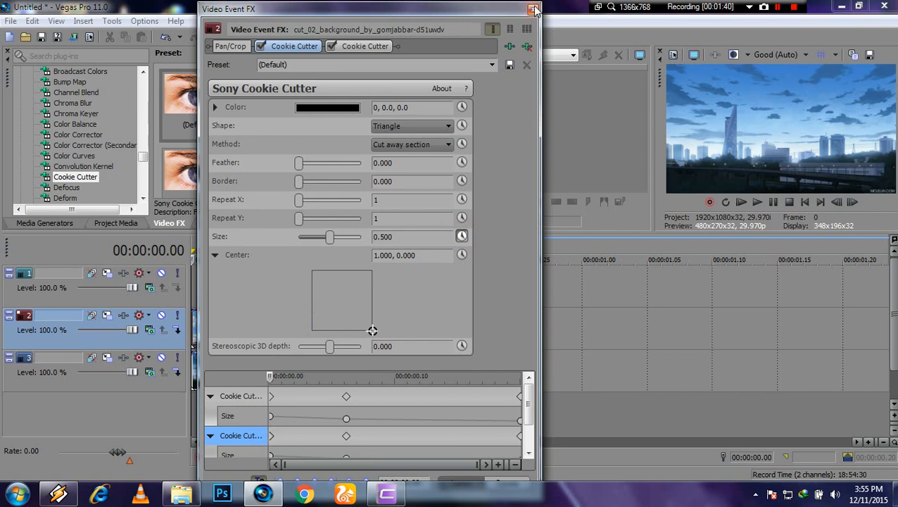
Close the Video Event FX window, returning to the timeline with both masked clips
{"action": "left_click", "coordinate": [533, 9]}
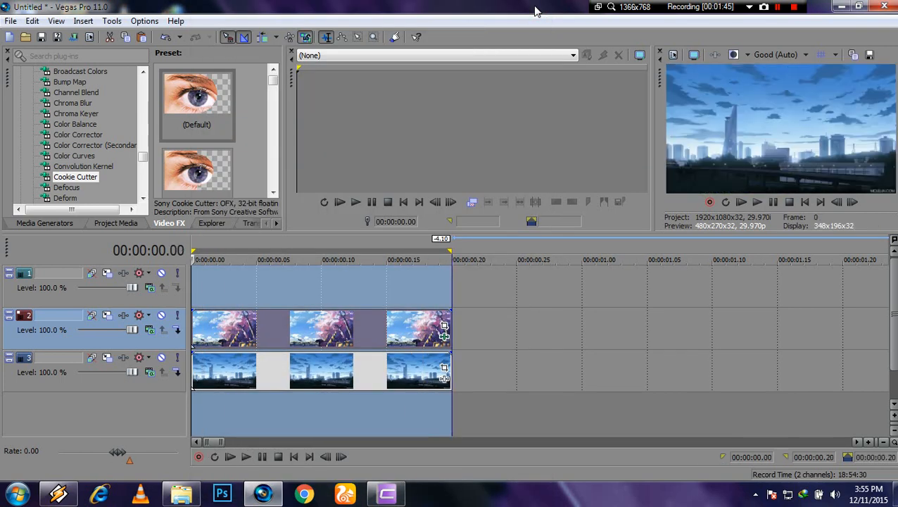
{"action": "left_click", "coordinate": [246, 456]}
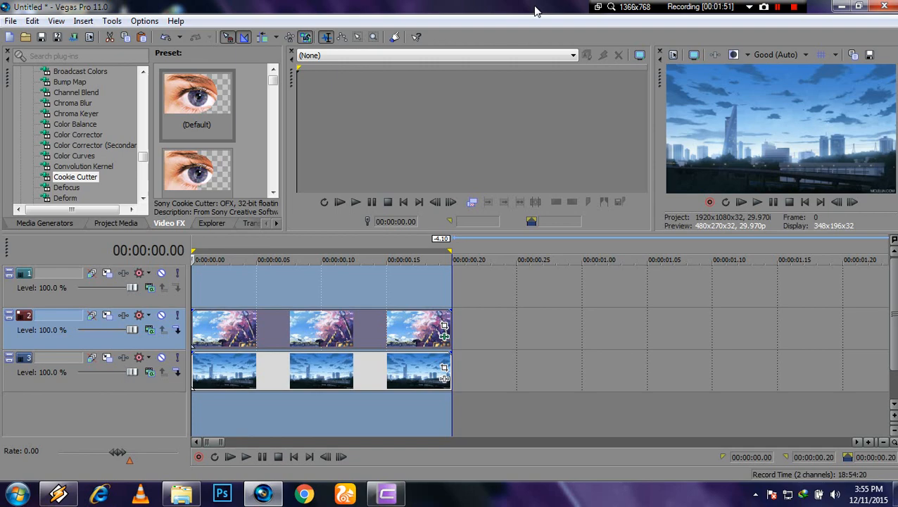
{"action": "left_click", "coordinate": [777, 7]}
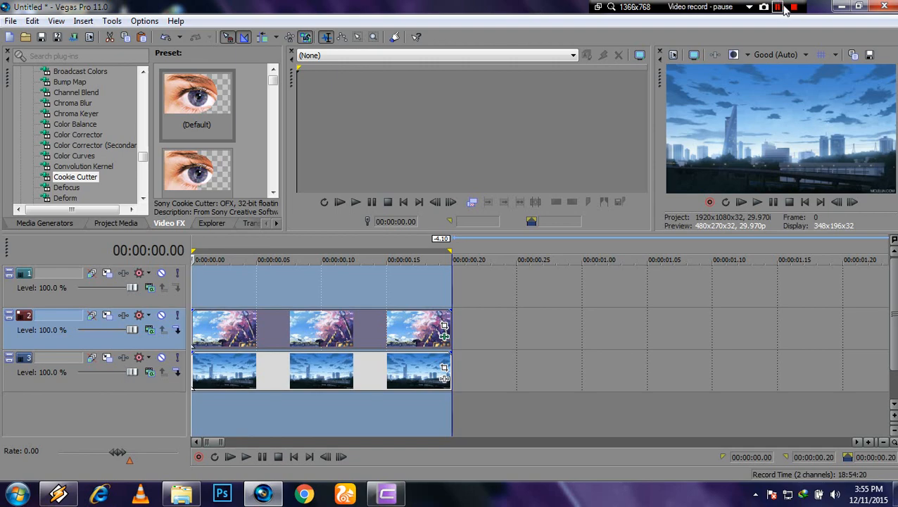